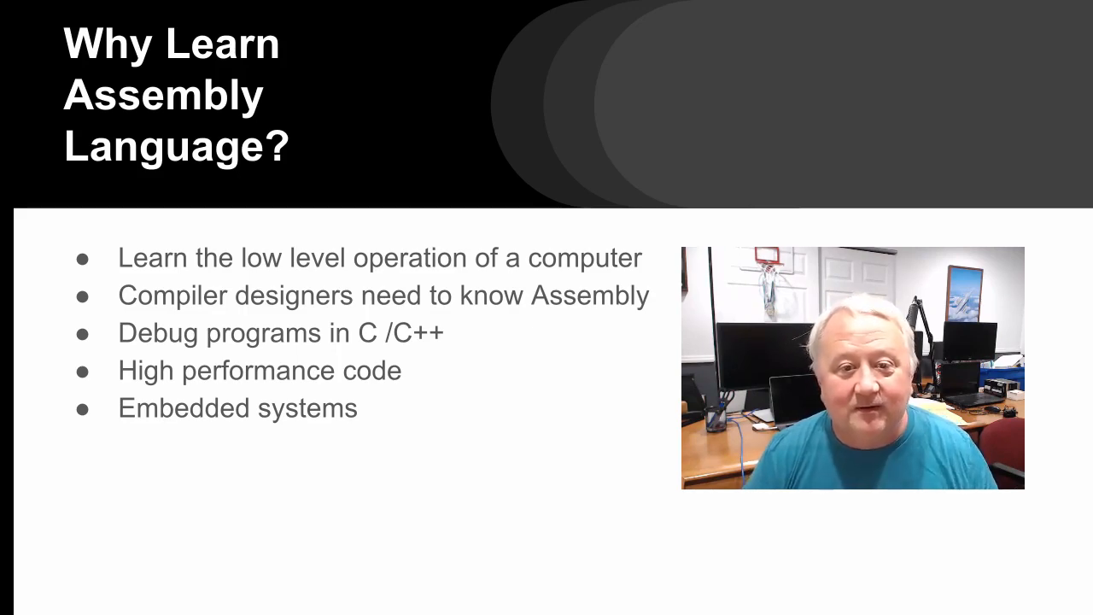
- Advance through the compiler designers slide to the debugging C/C++ slide
key("Right")
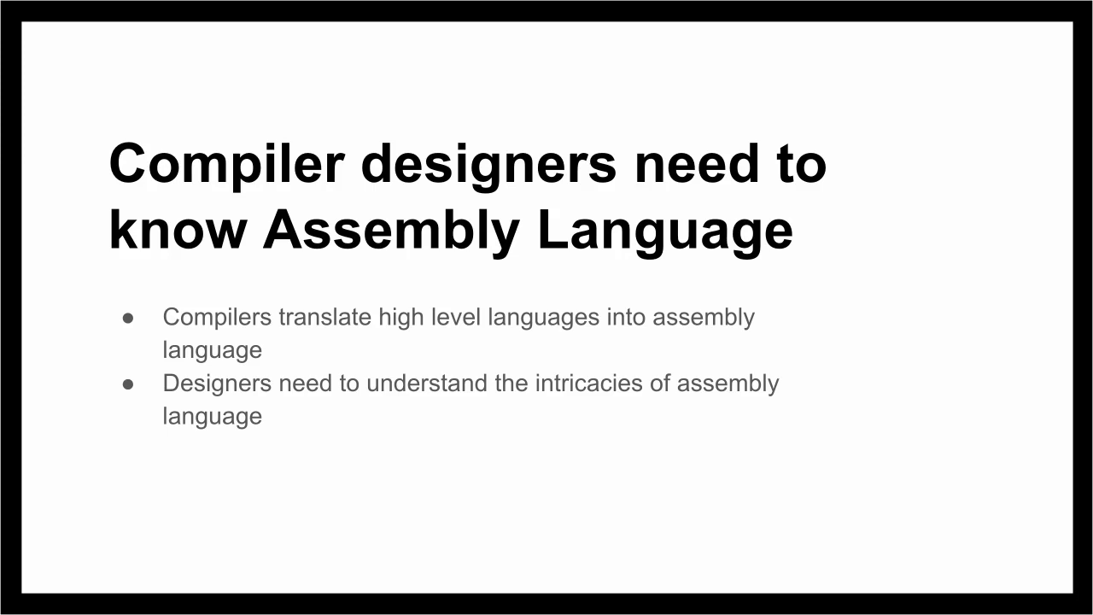
key("Right")
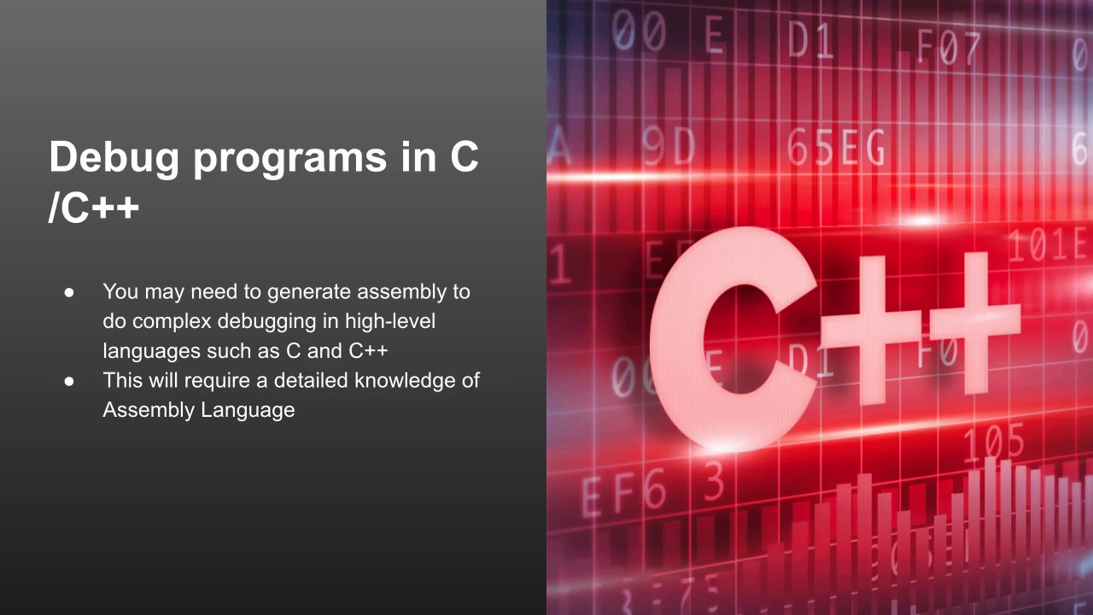